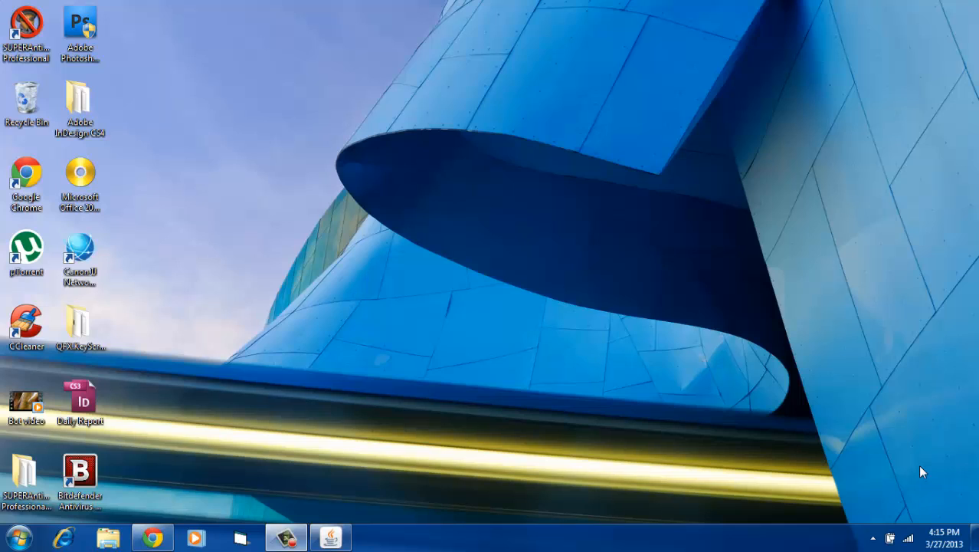
mouse_move(226, 485)
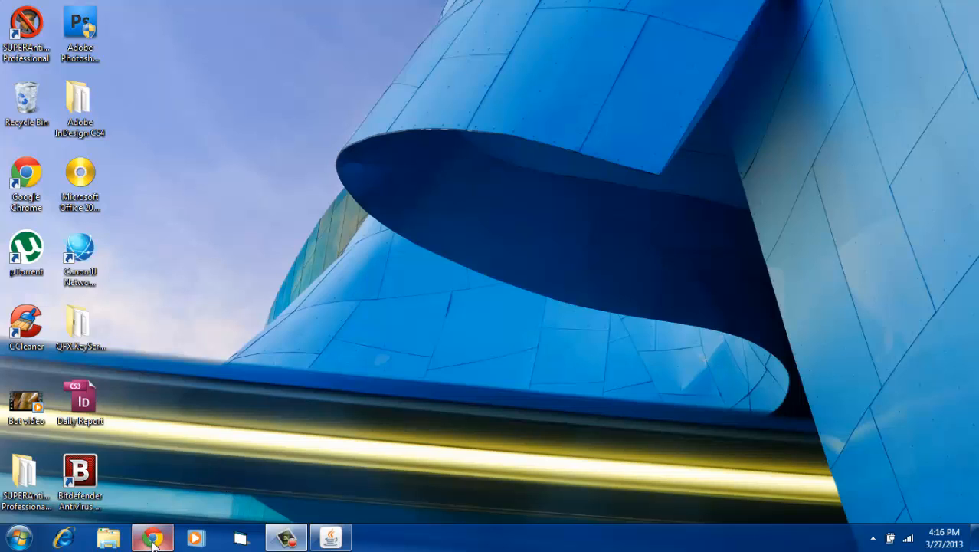
- Open vinsert.org in Chrome and scroll down to the Download button
click(151, 537)
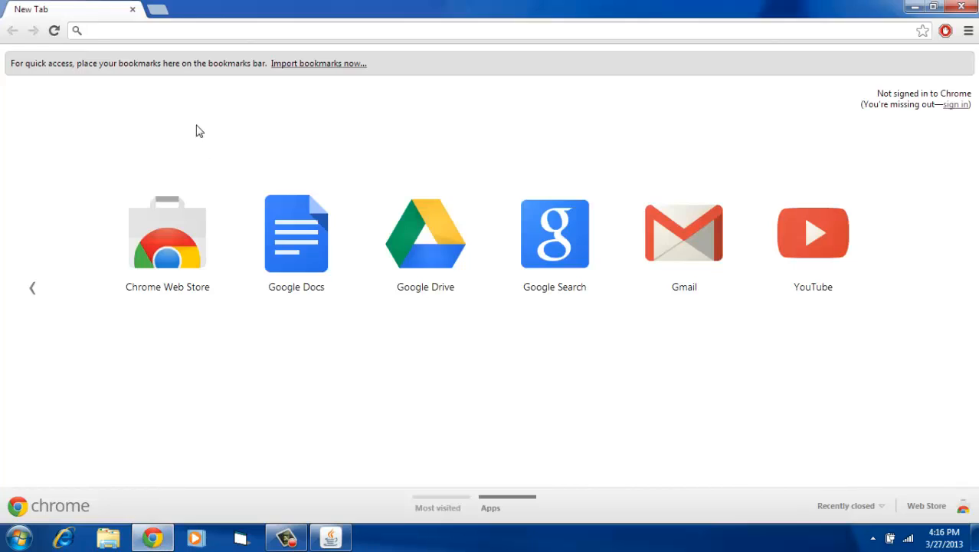
mouse_move(180, 63)
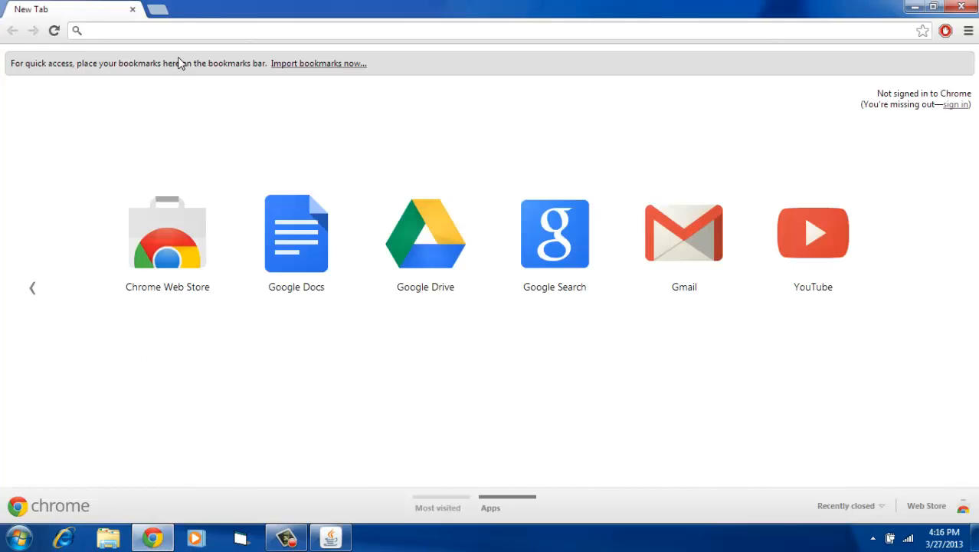
text(vinsert.org)
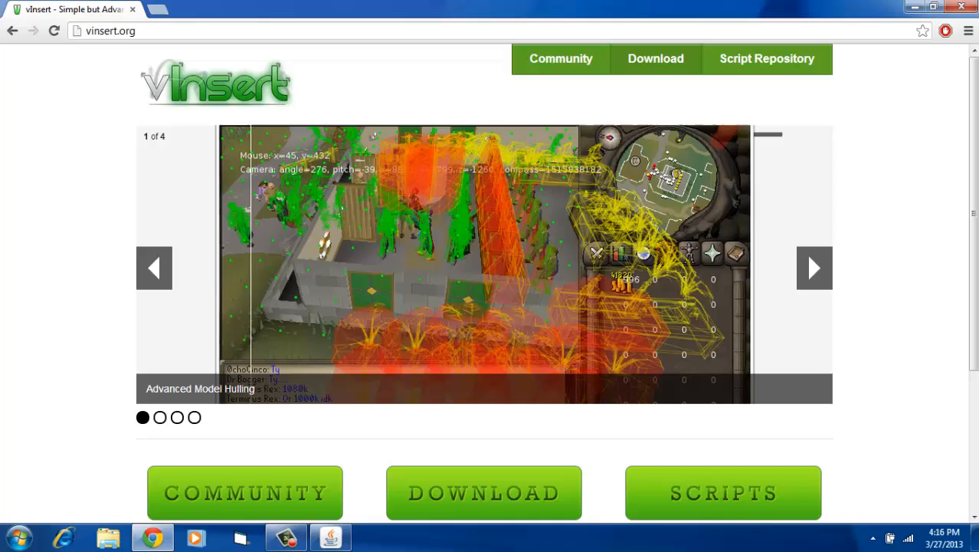
scroll(down, 3)
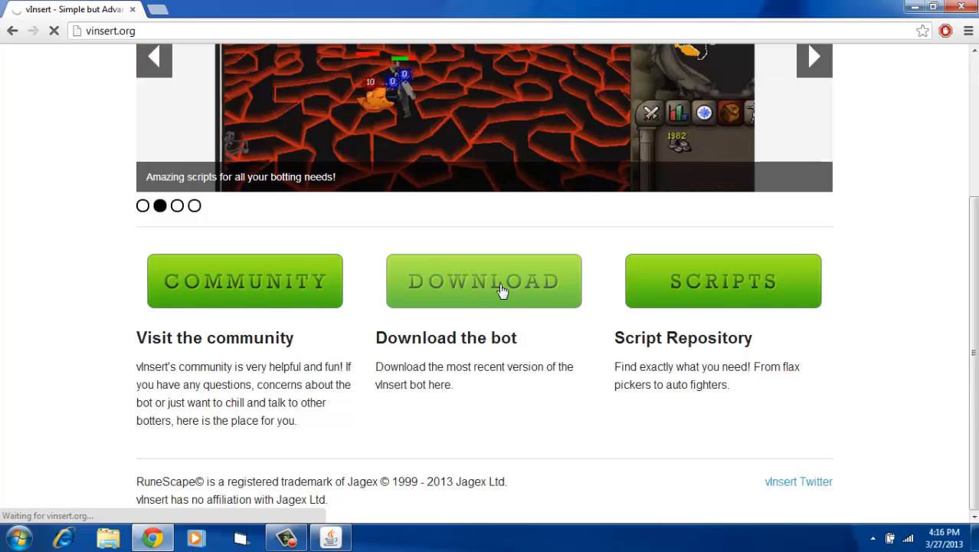
click(484, 280)
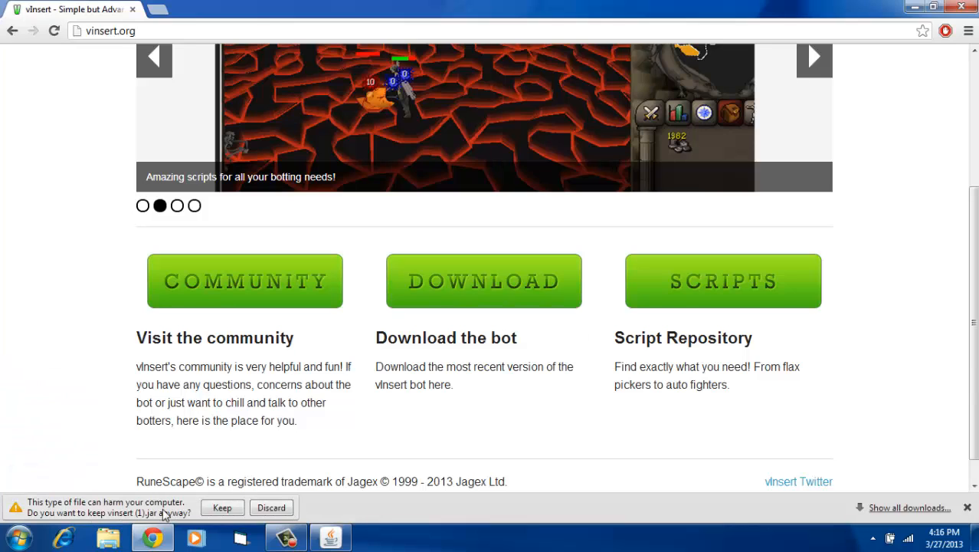
click(271, 507)
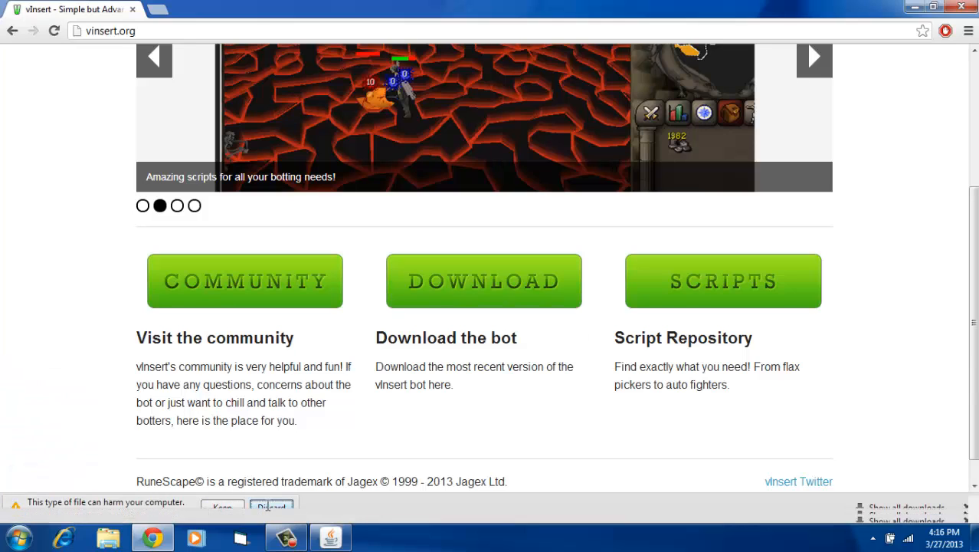
click(271, 507)
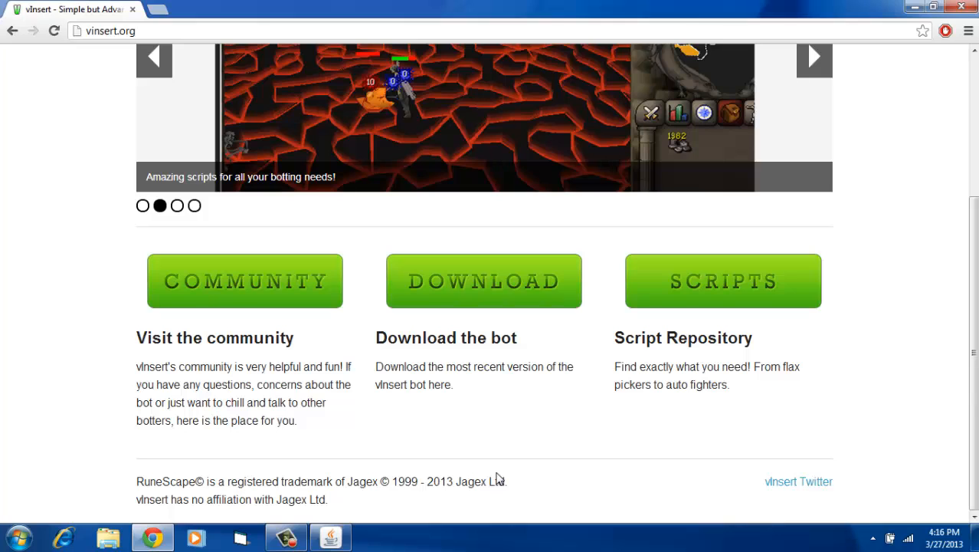
click(723, 281)
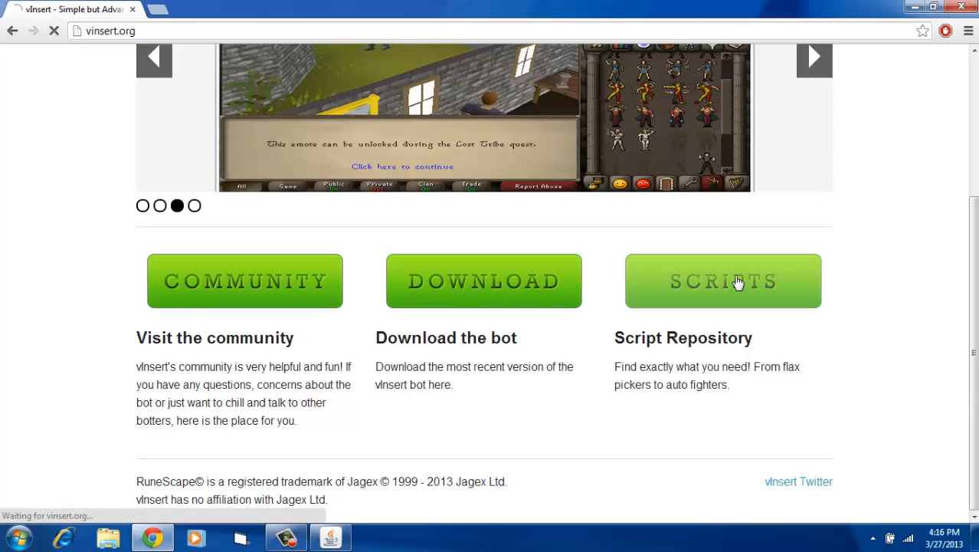
- Browse the Combat sub-forum's thread list under SCRIPTS, then minimize Chrome to the desktop
click(723, 281)
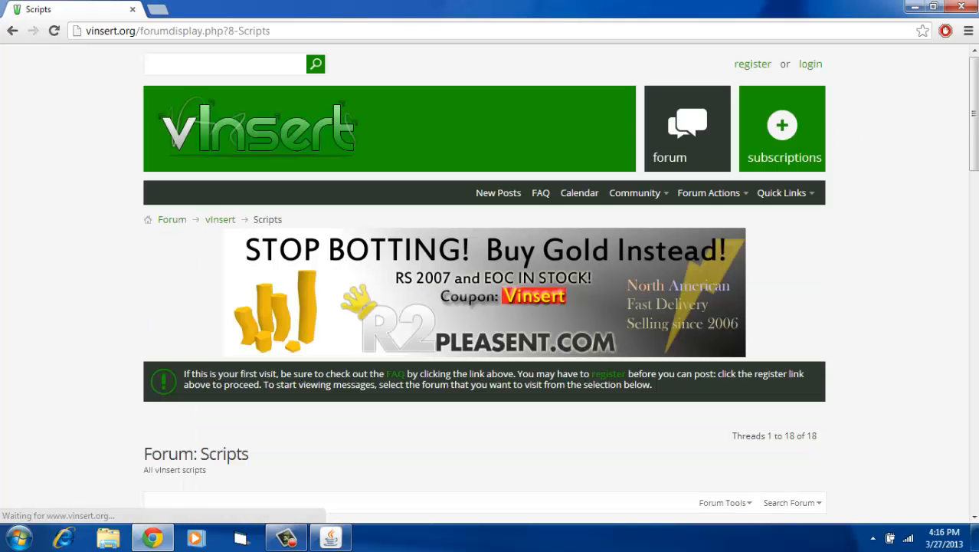
scroll(down, 3)
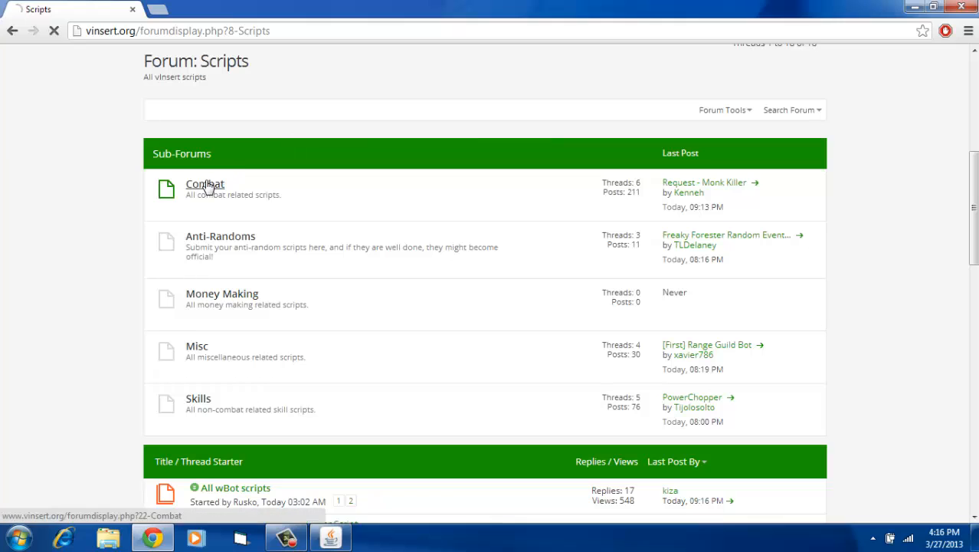
click(205, 184)
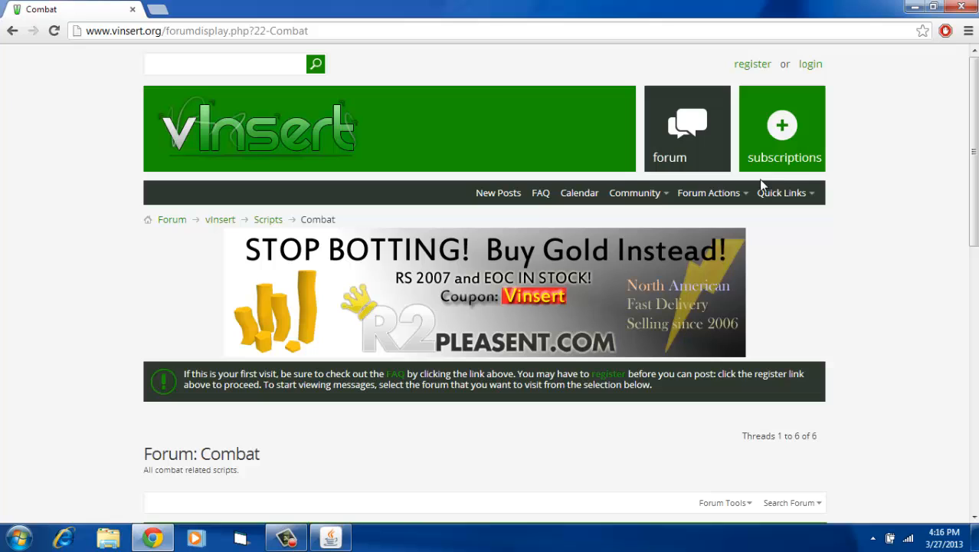
scroll(down, 3)
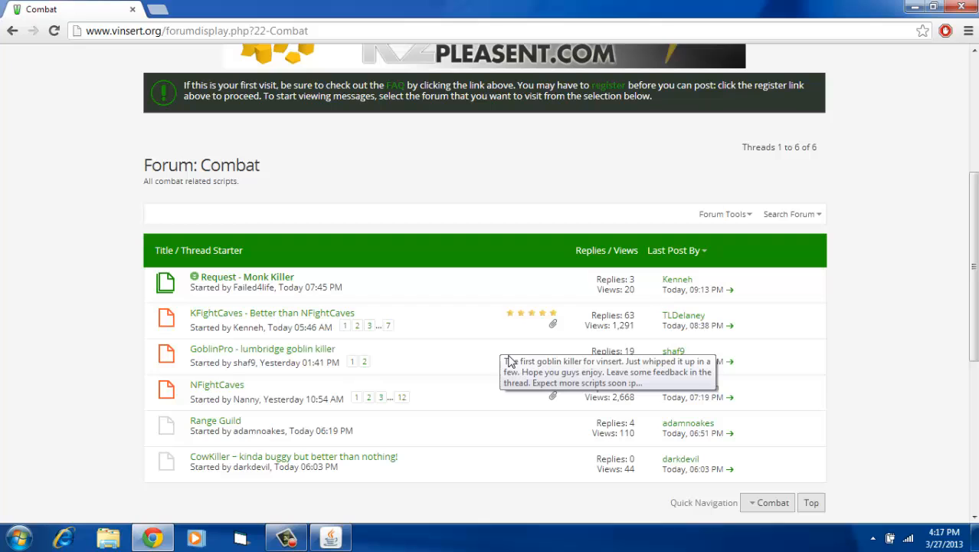
mouse_move(818, 107)
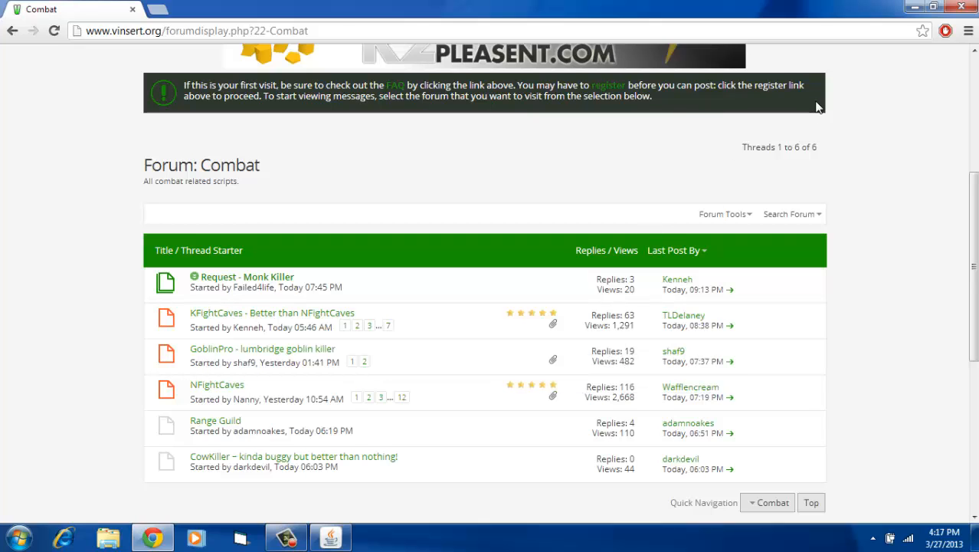
click(933, 7)
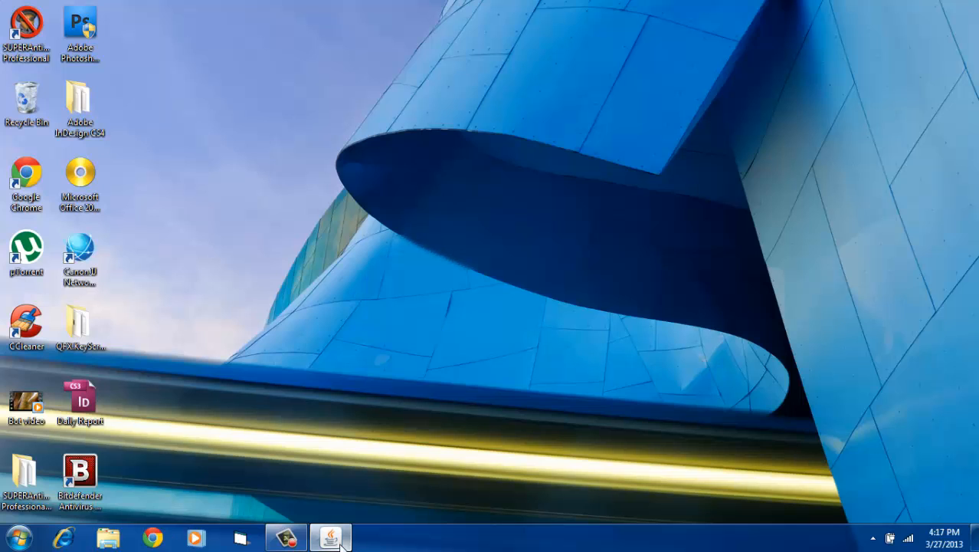
- In vInsert, log in as an Existing User with the account username and password
click(329, 536)
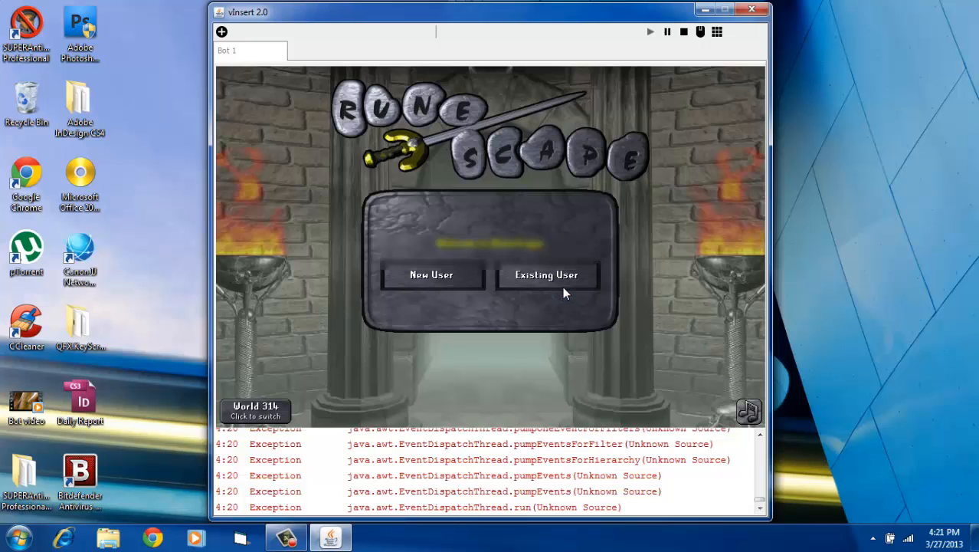
click(546, 274)
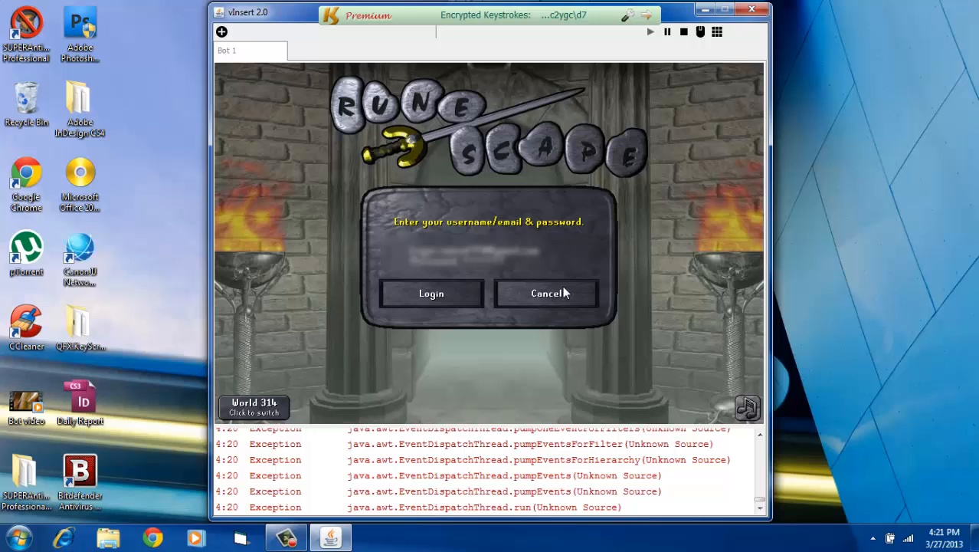
click(431, 293)
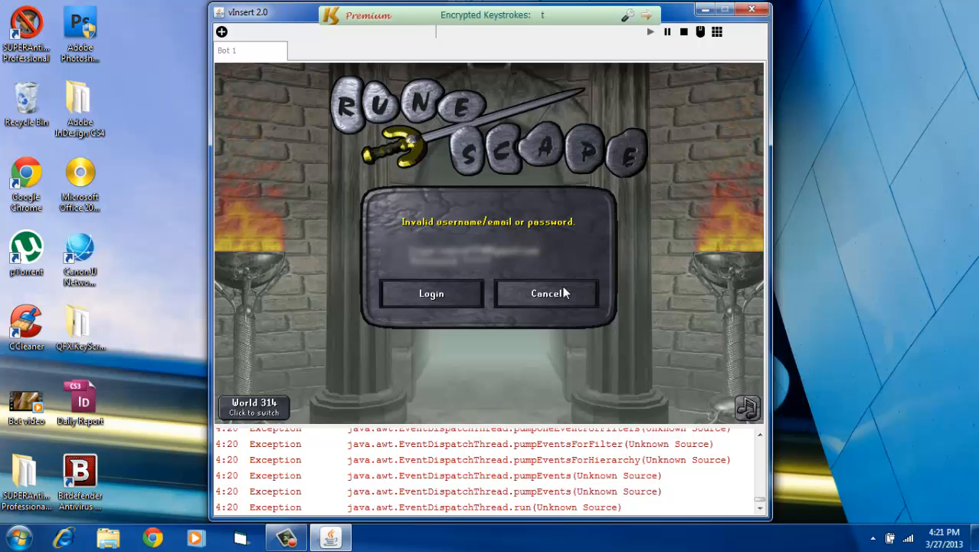
text(g)
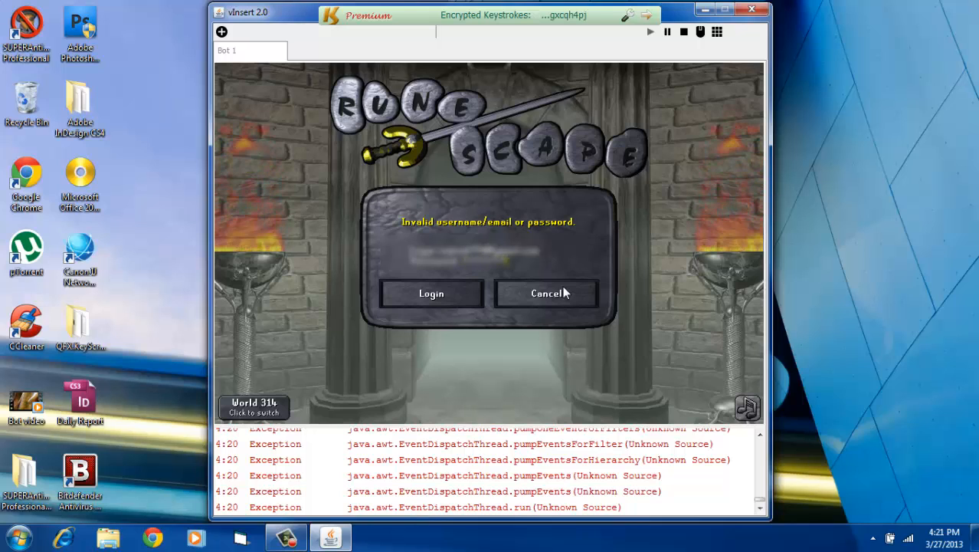
mouse_move(413, 301)
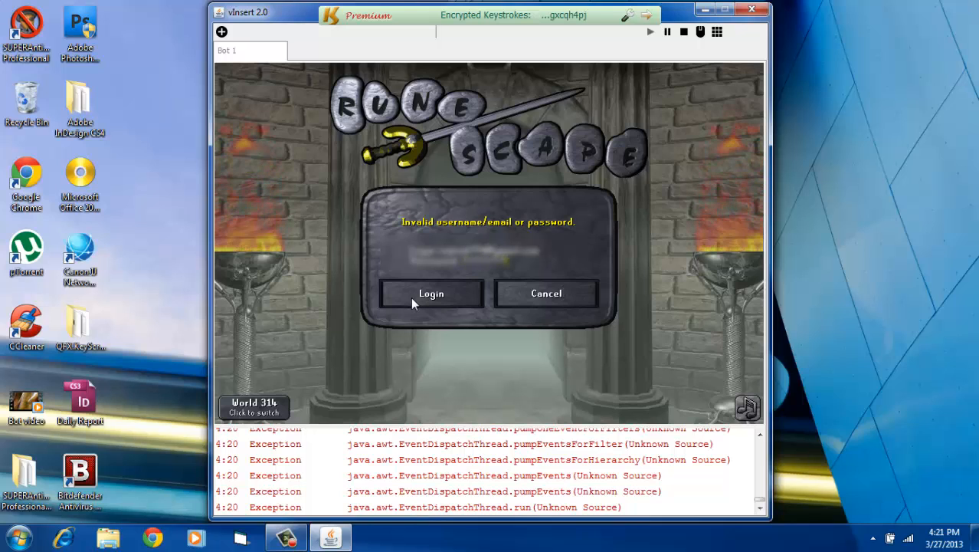
click(430, 294)
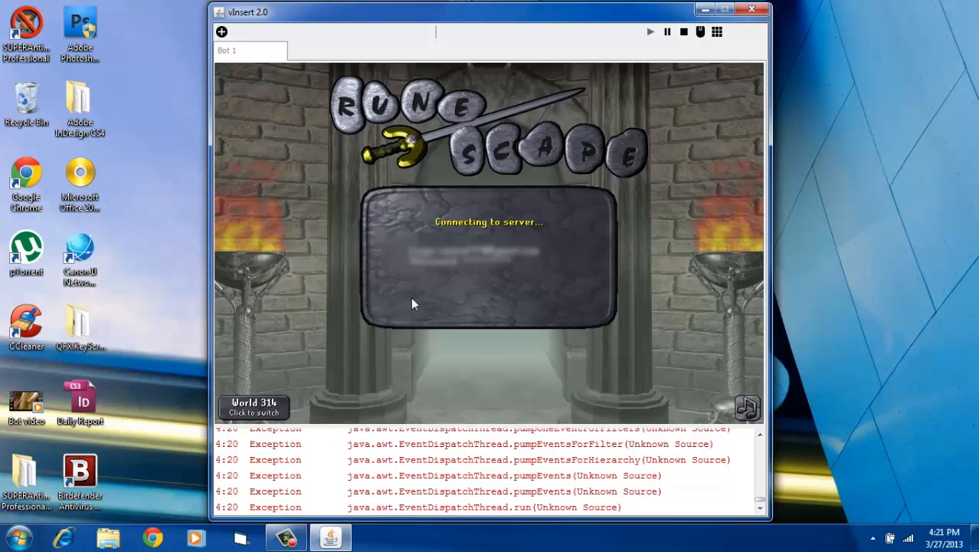
mouse_move(527, 503)
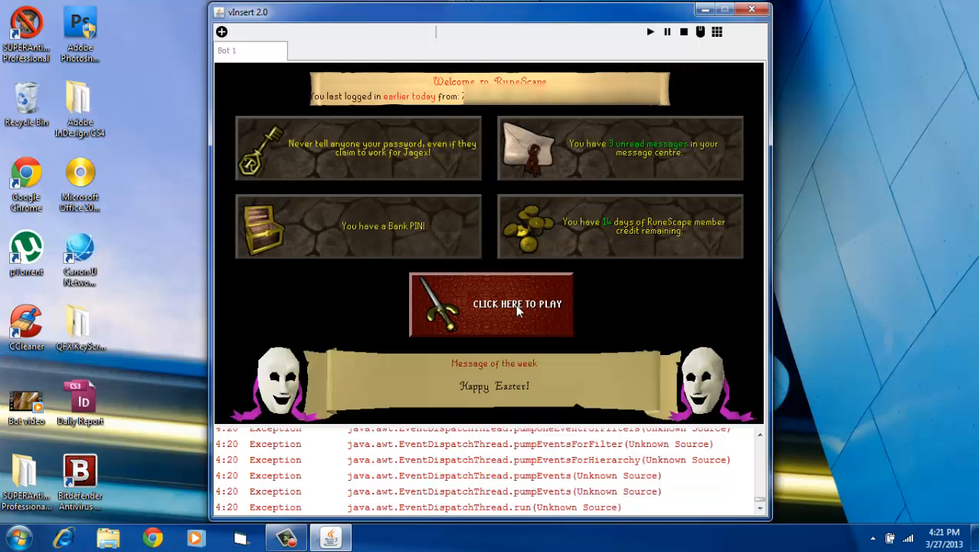
- Enter the game world, then start the NFightCaves script from the Script Selector
click(517, 304)
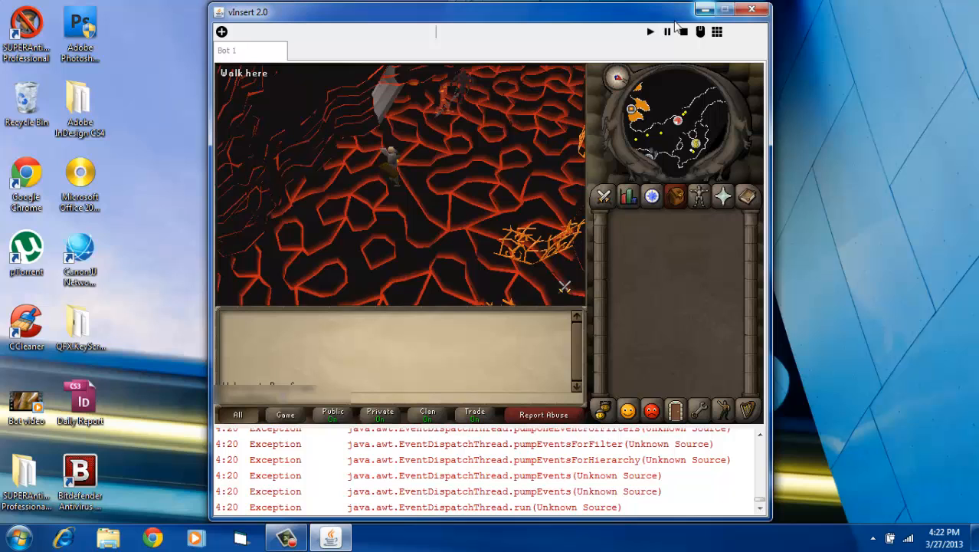
click(651, 31)
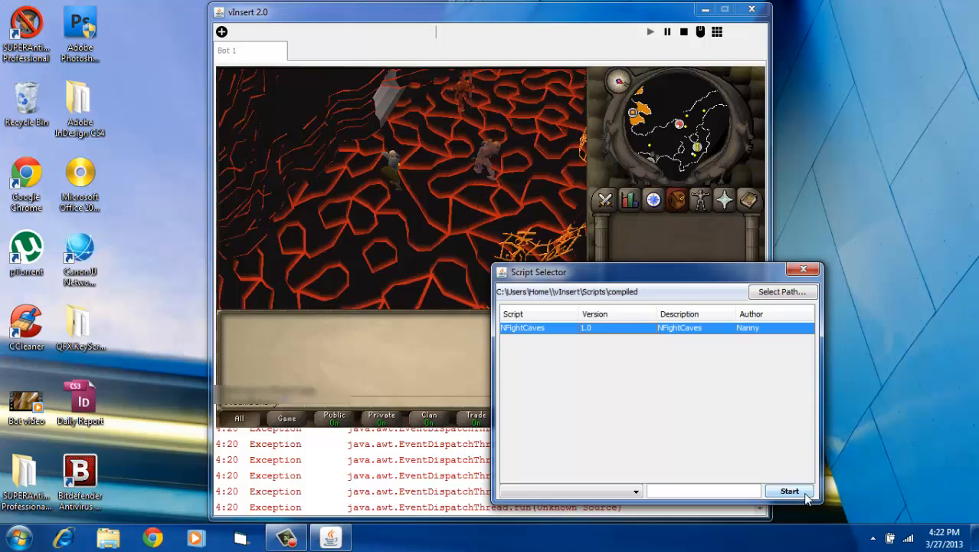
click(788, 491)
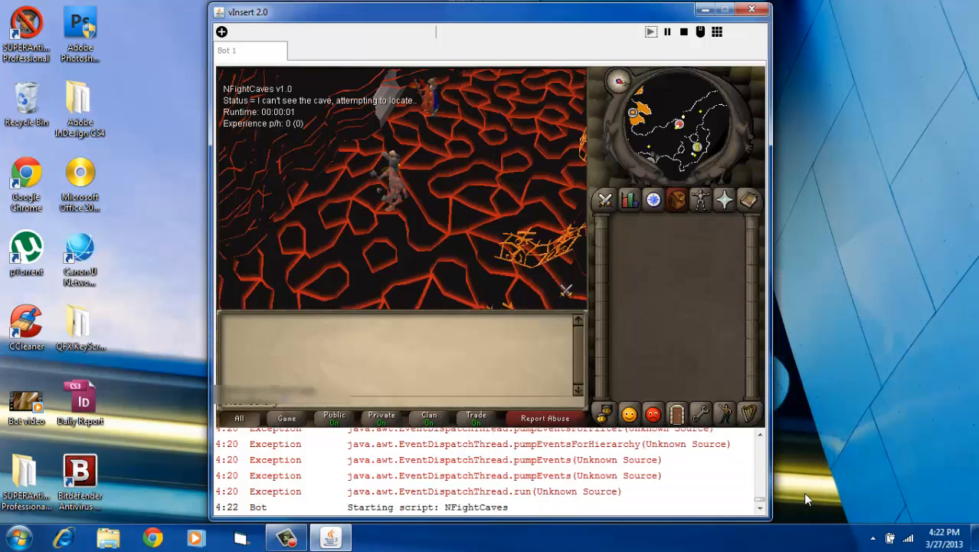